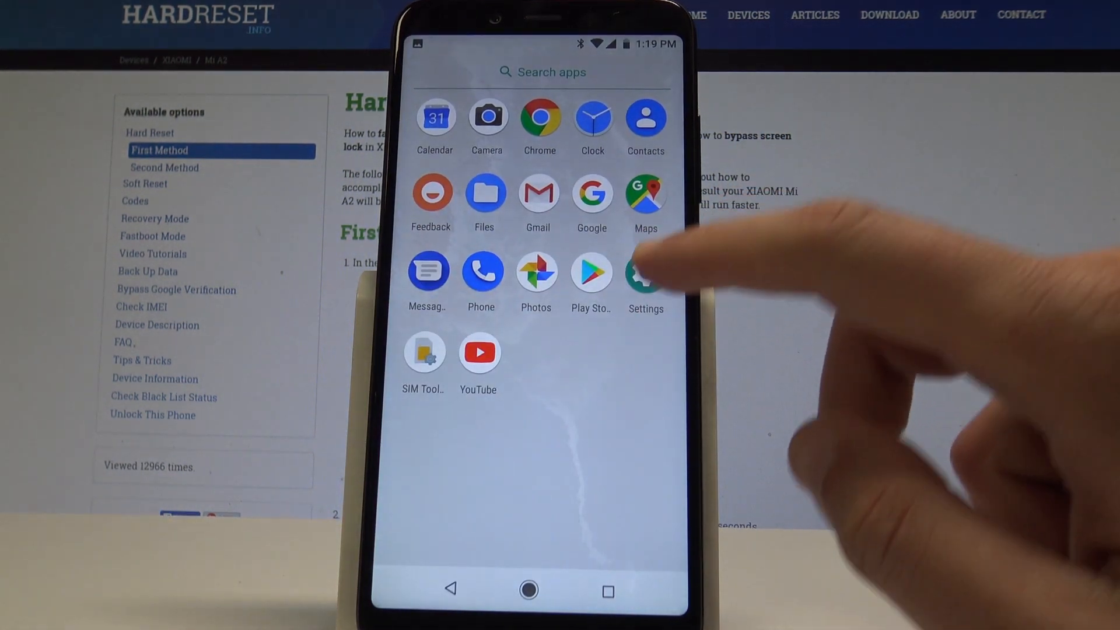
Step: Reach the full 'See all 20 apps' list under Apps & notifications and show its overflow menu
left_click(644, 273)
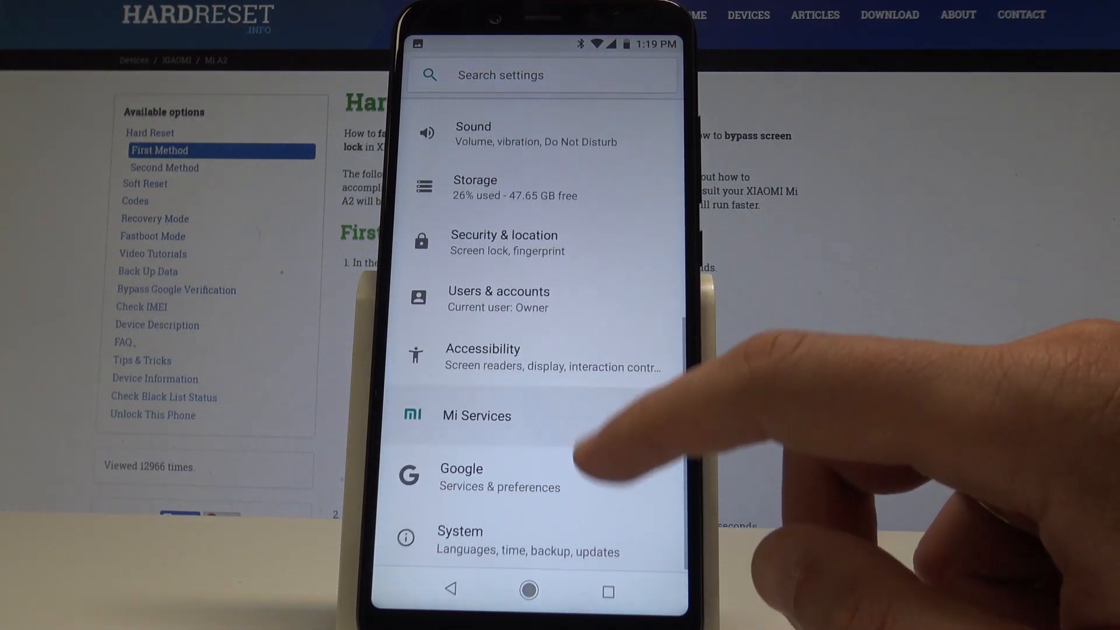
scroll("up", 3)
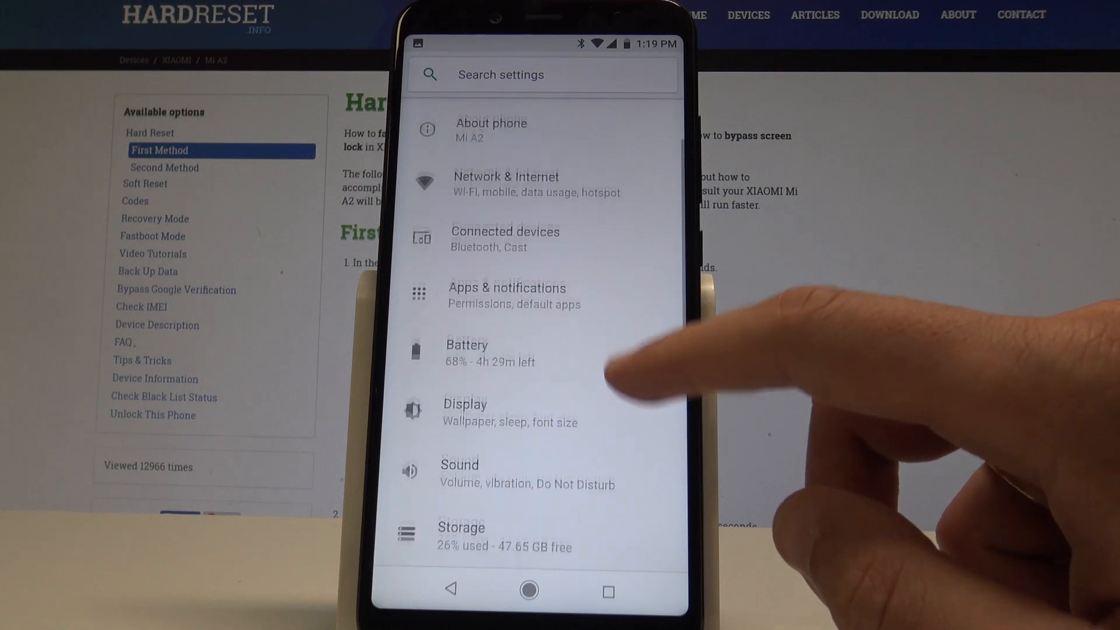
left_click(507, 295)
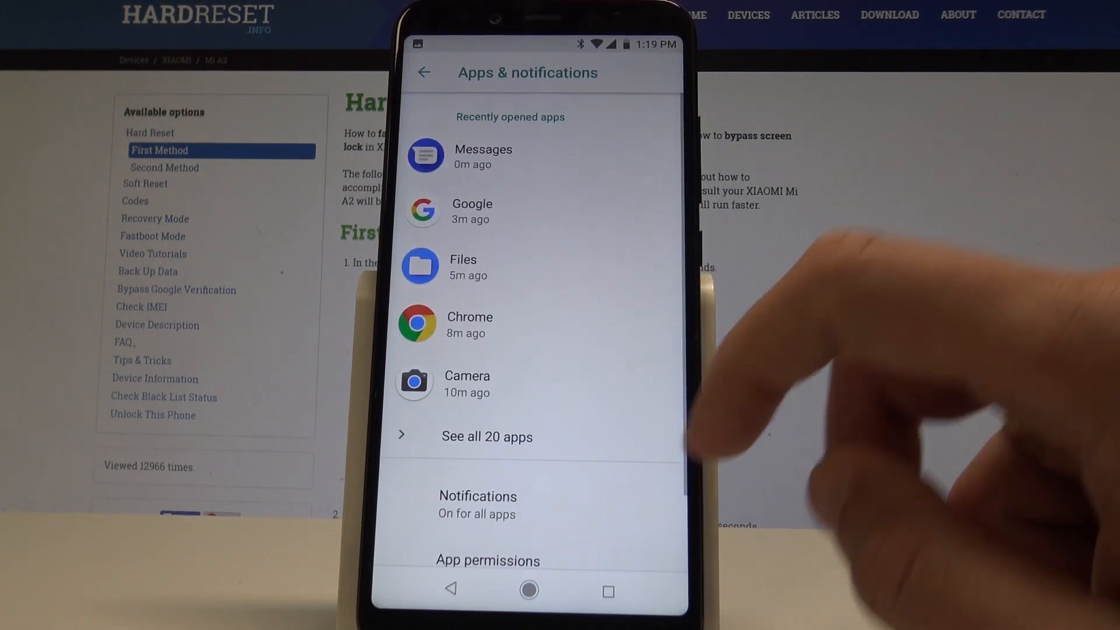
left_click(486, 436)
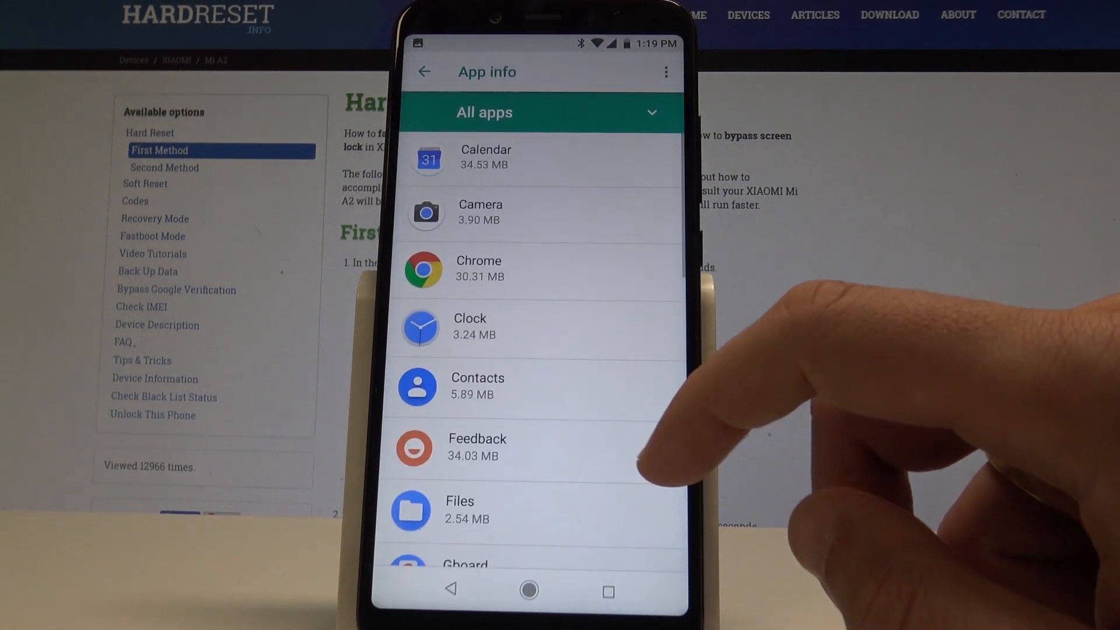
left_click(665, 71)
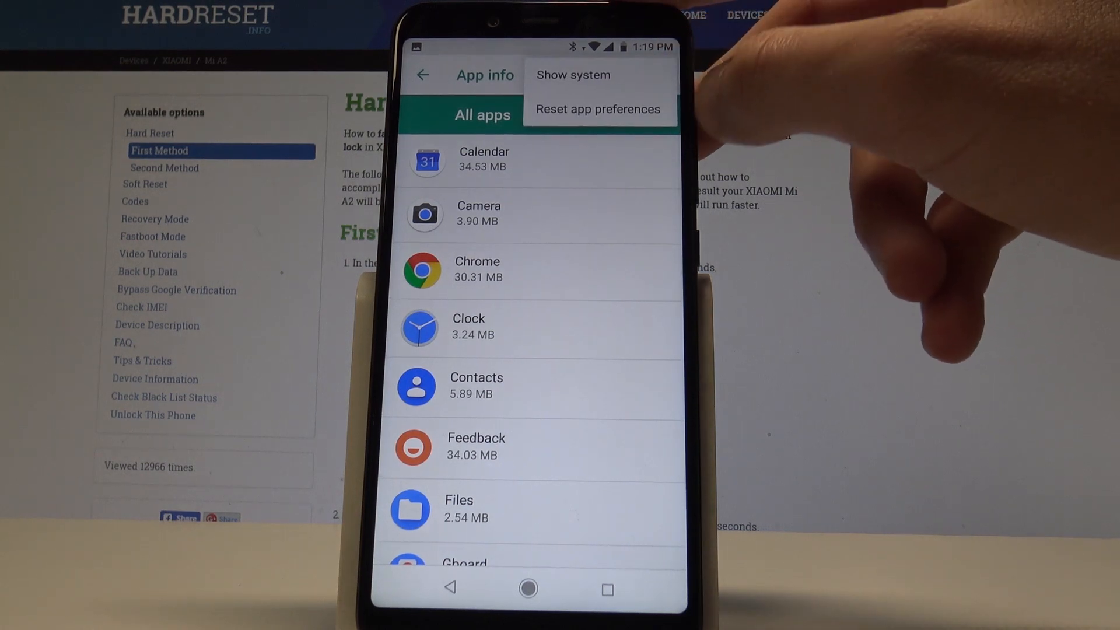
Step: Enable Show system and bring up the Android Services Library app info page
left_click(572, 74)
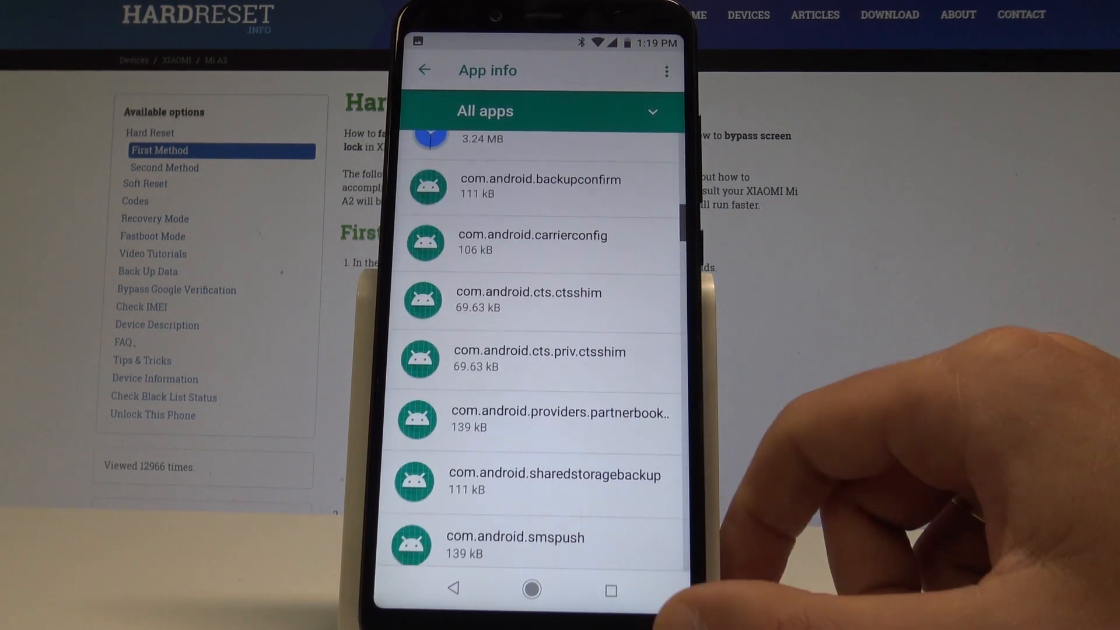
scroll("up", 3)
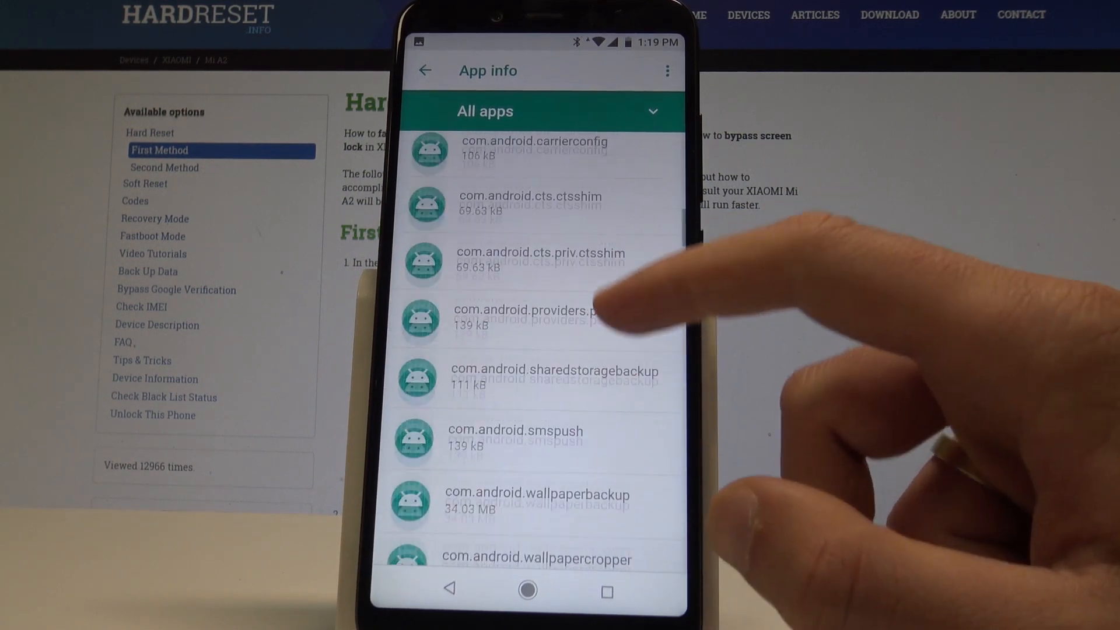
scroll("up", 3)
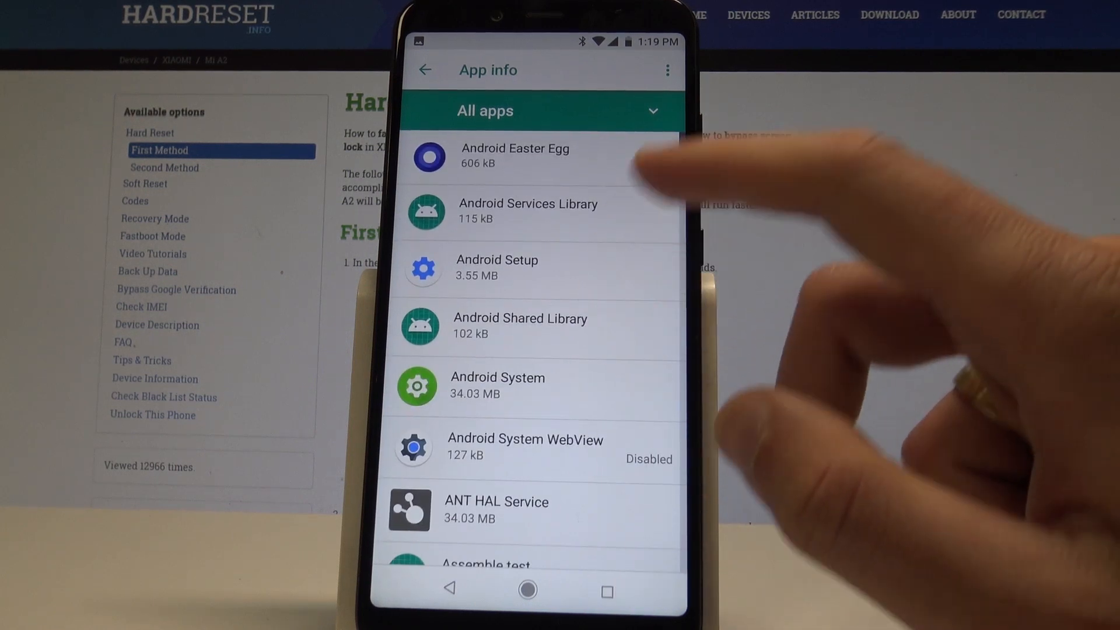
left_click(527, 211)
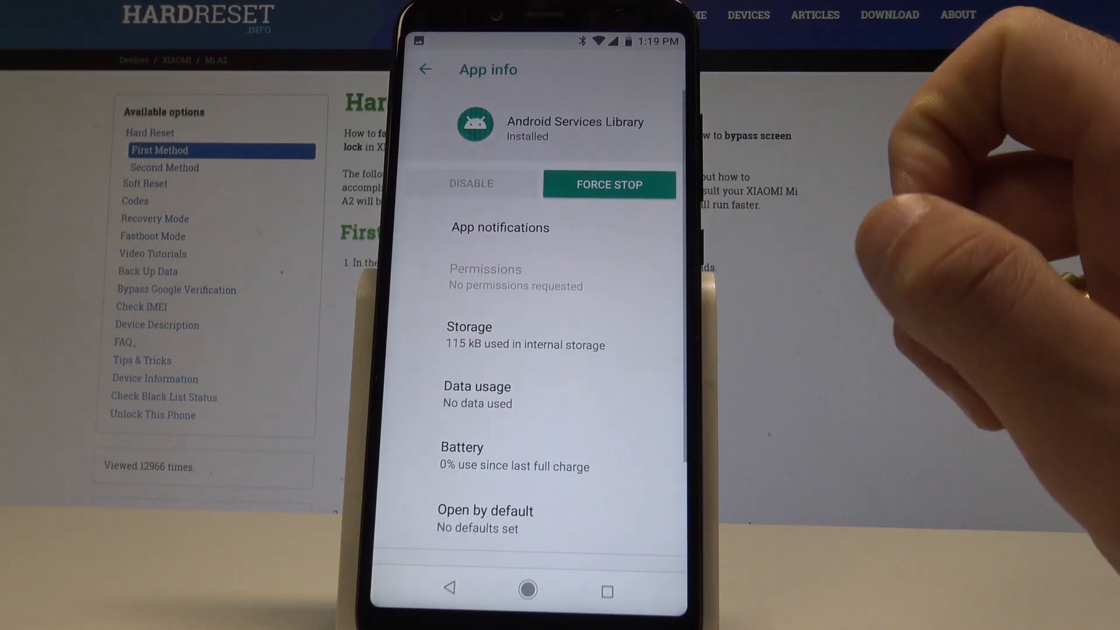